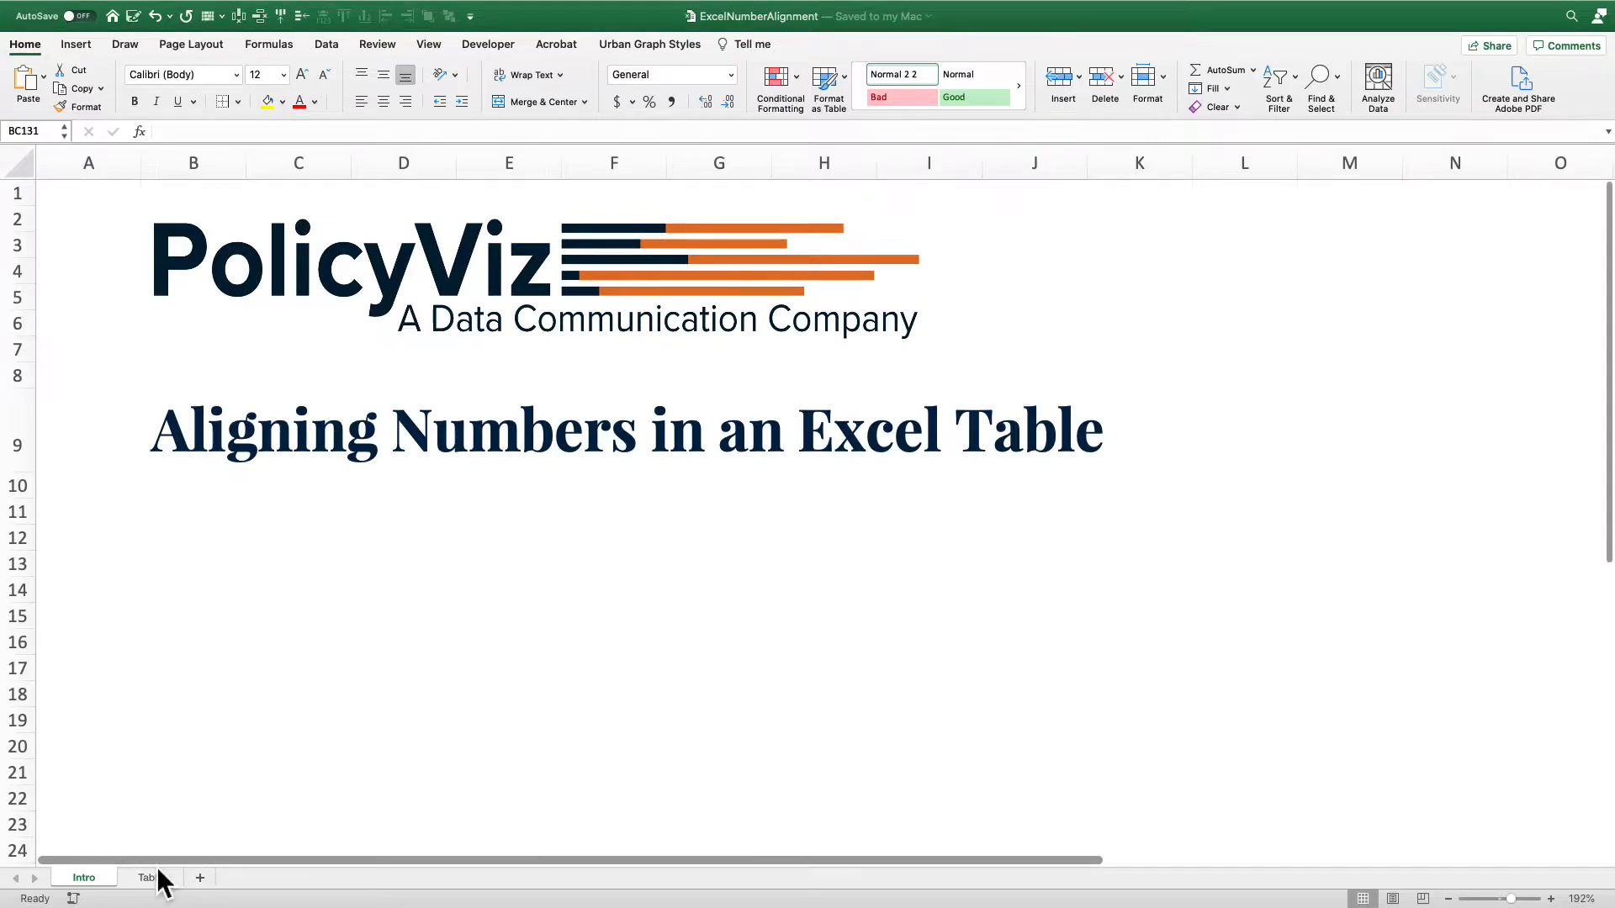
Switch from the title page to the Table sheet holding the city temperature data.
click(149, 876)
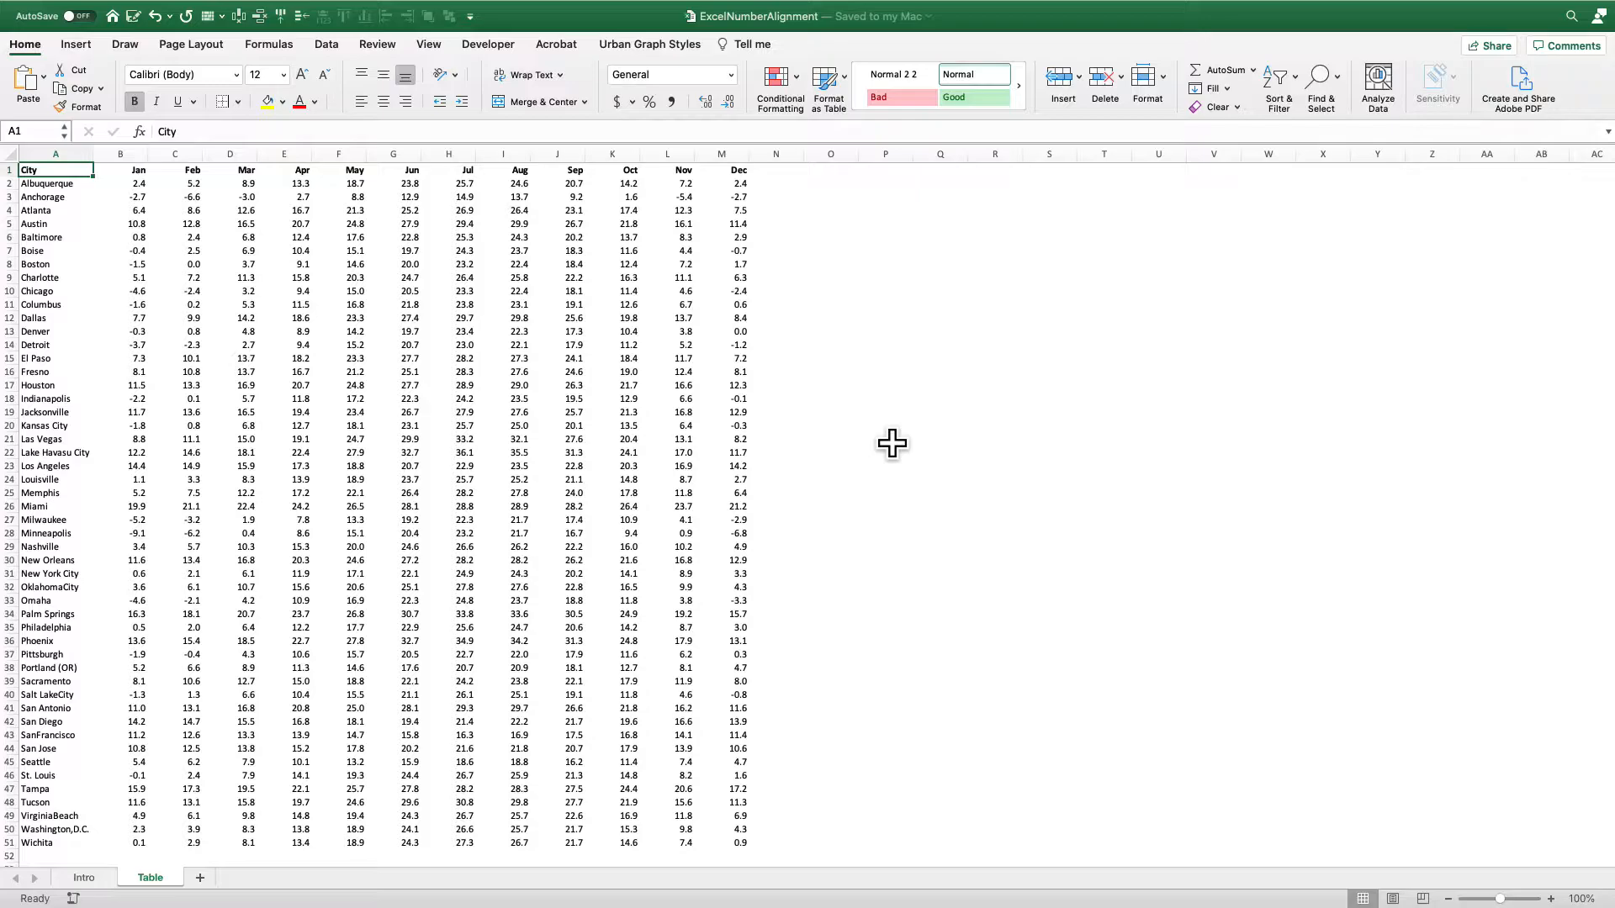
mouse_move(846, 374)
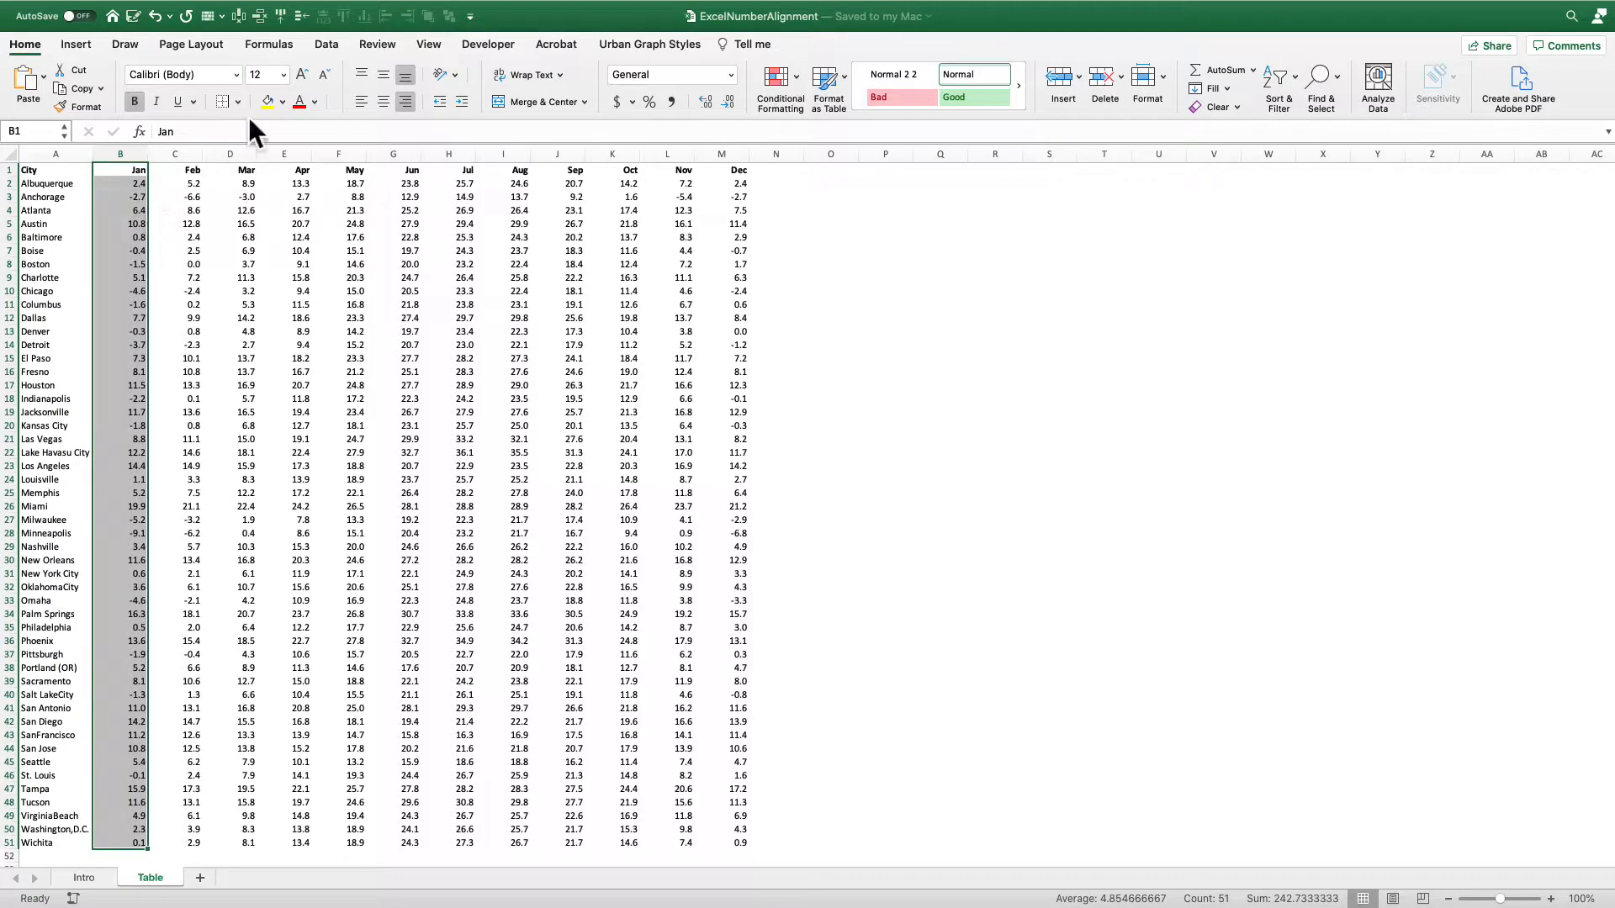
Add left/right border lines to the Jan, Feb, Mar, Apr and remaining month columns.
click(237, 101)
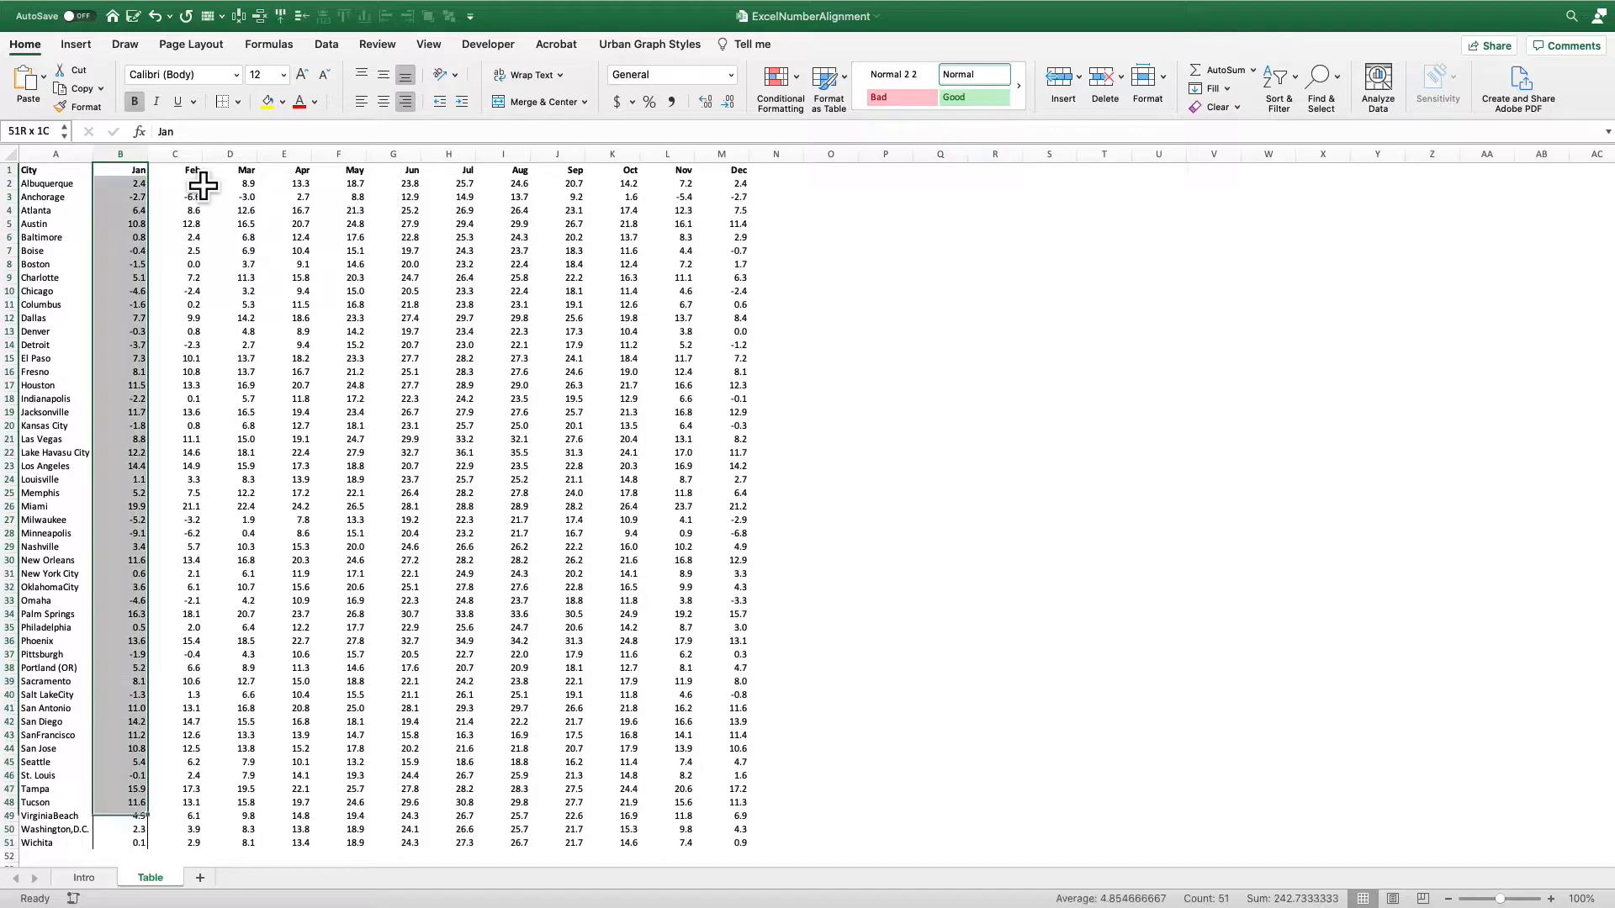
click(173, 155)
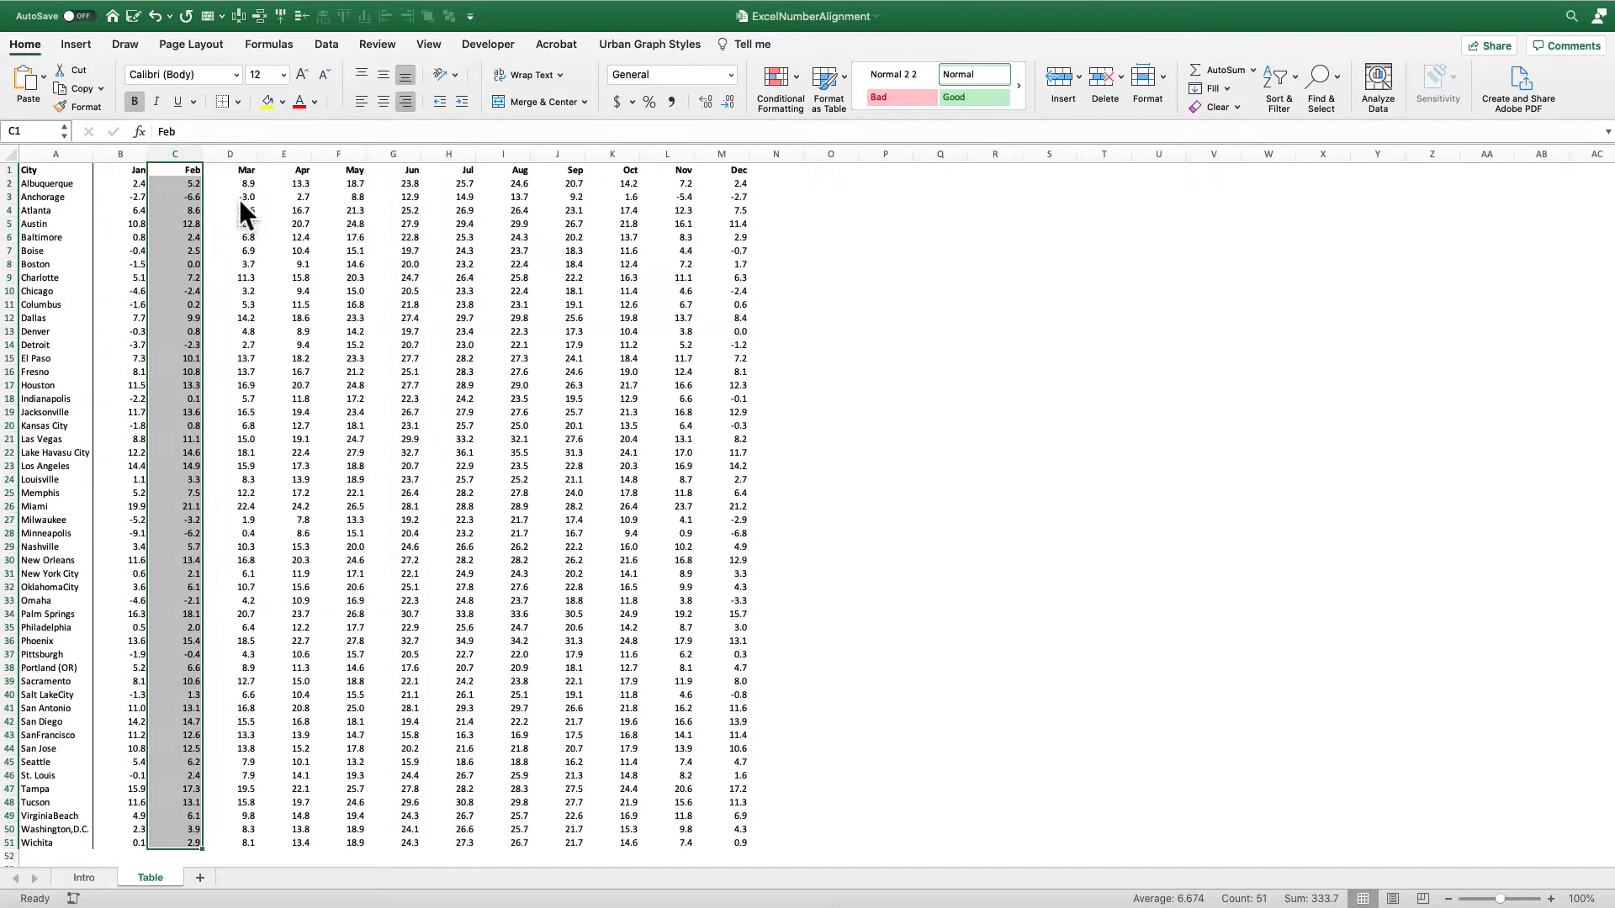
click(301, 168)
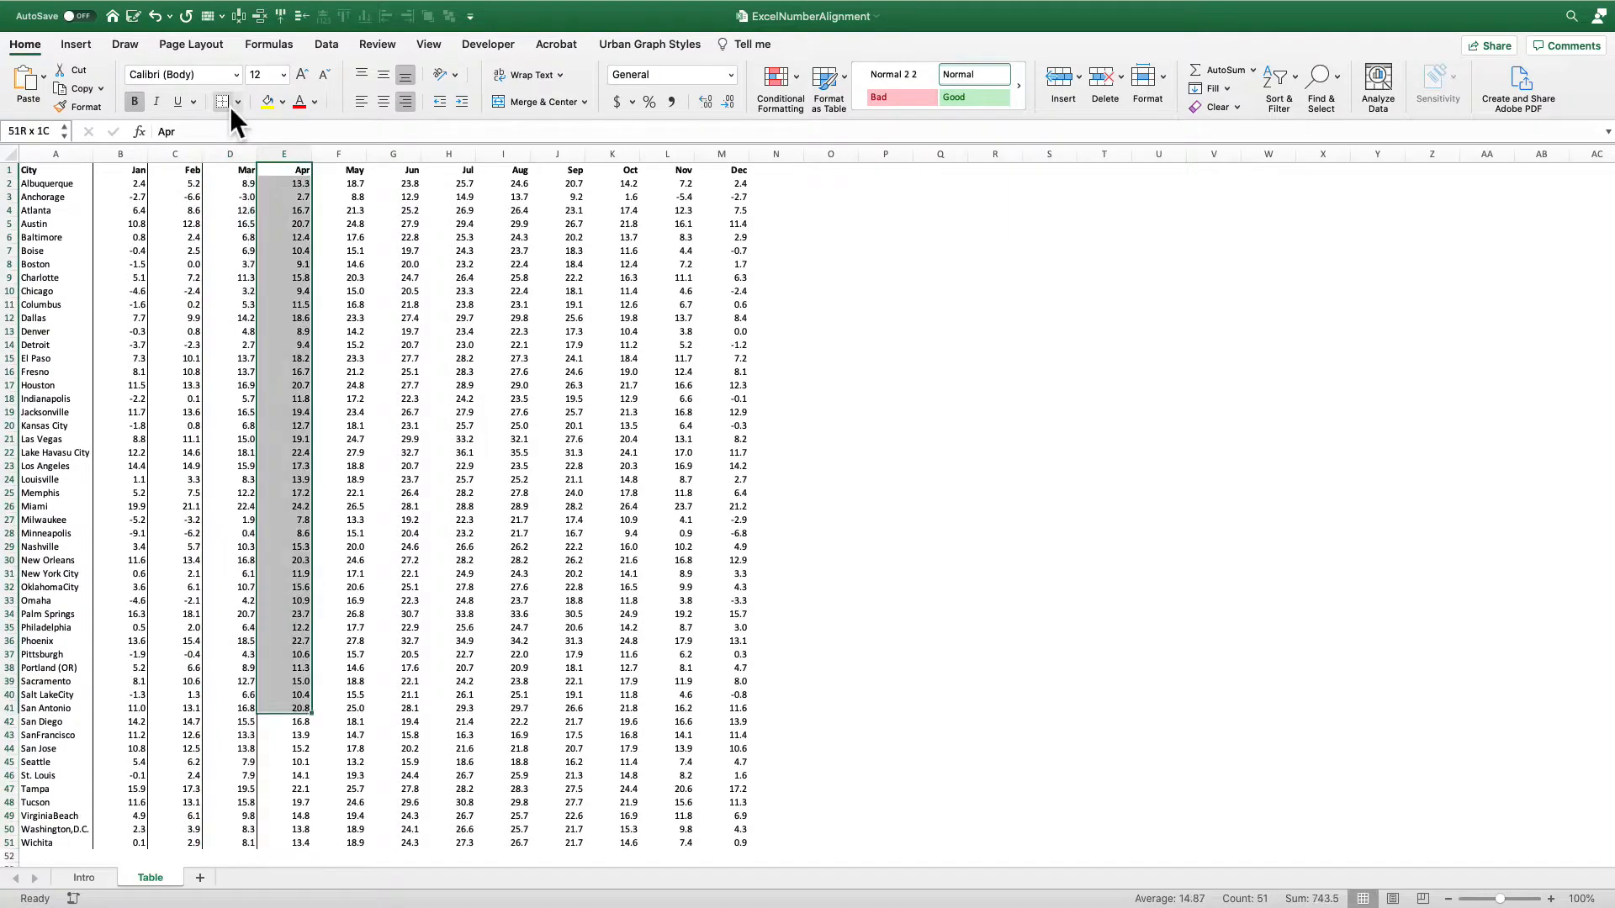
click(392, 170)
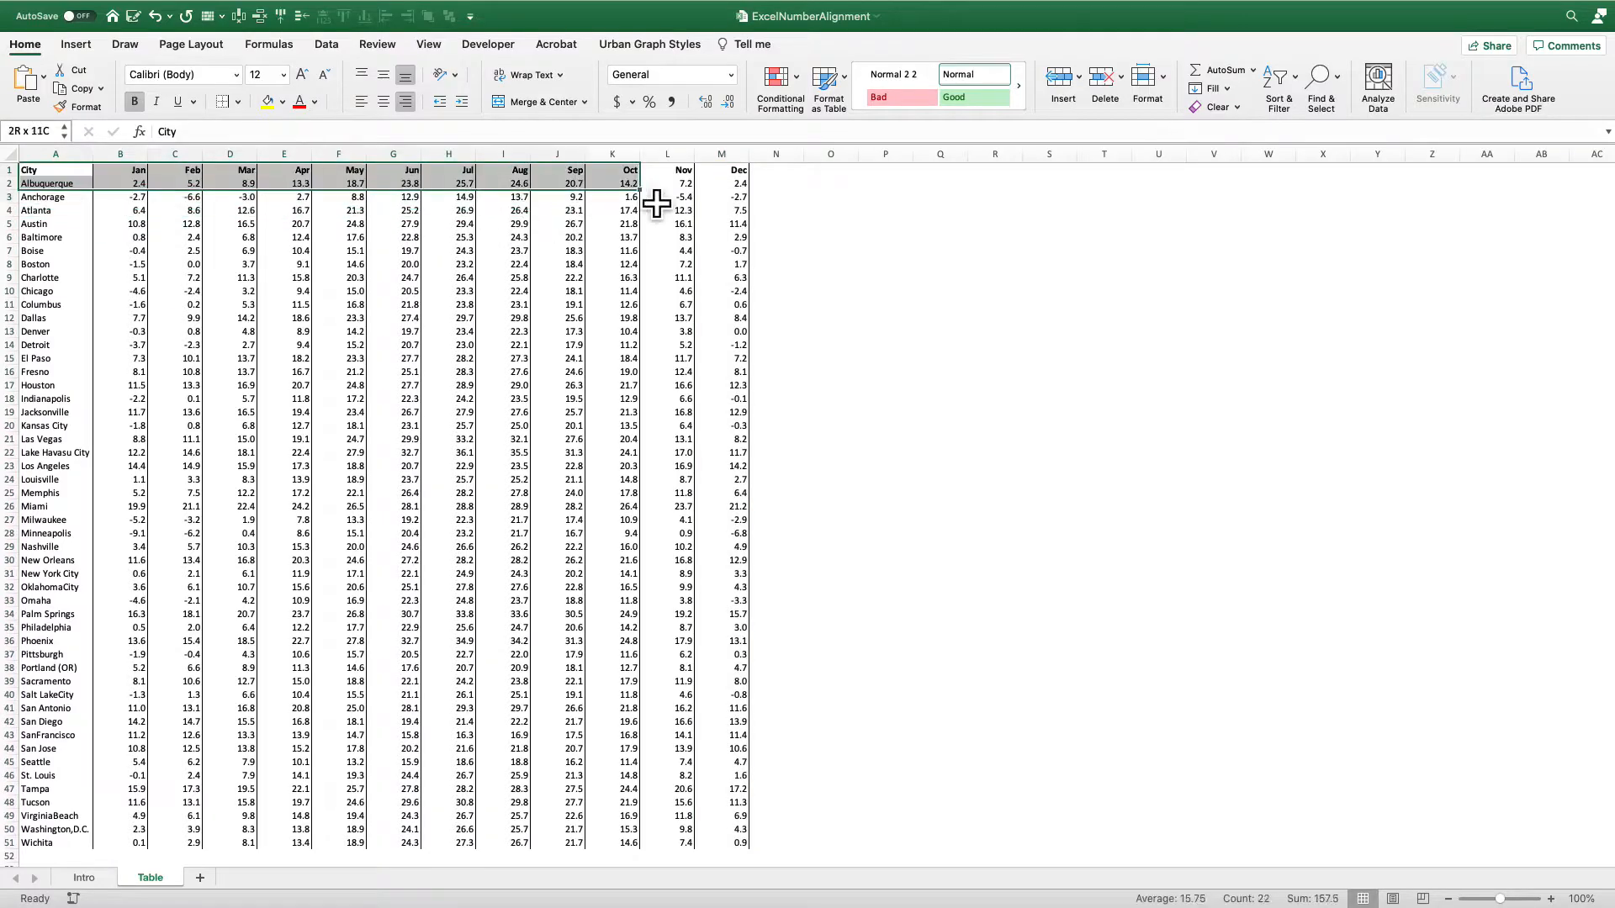
click(238, 101)
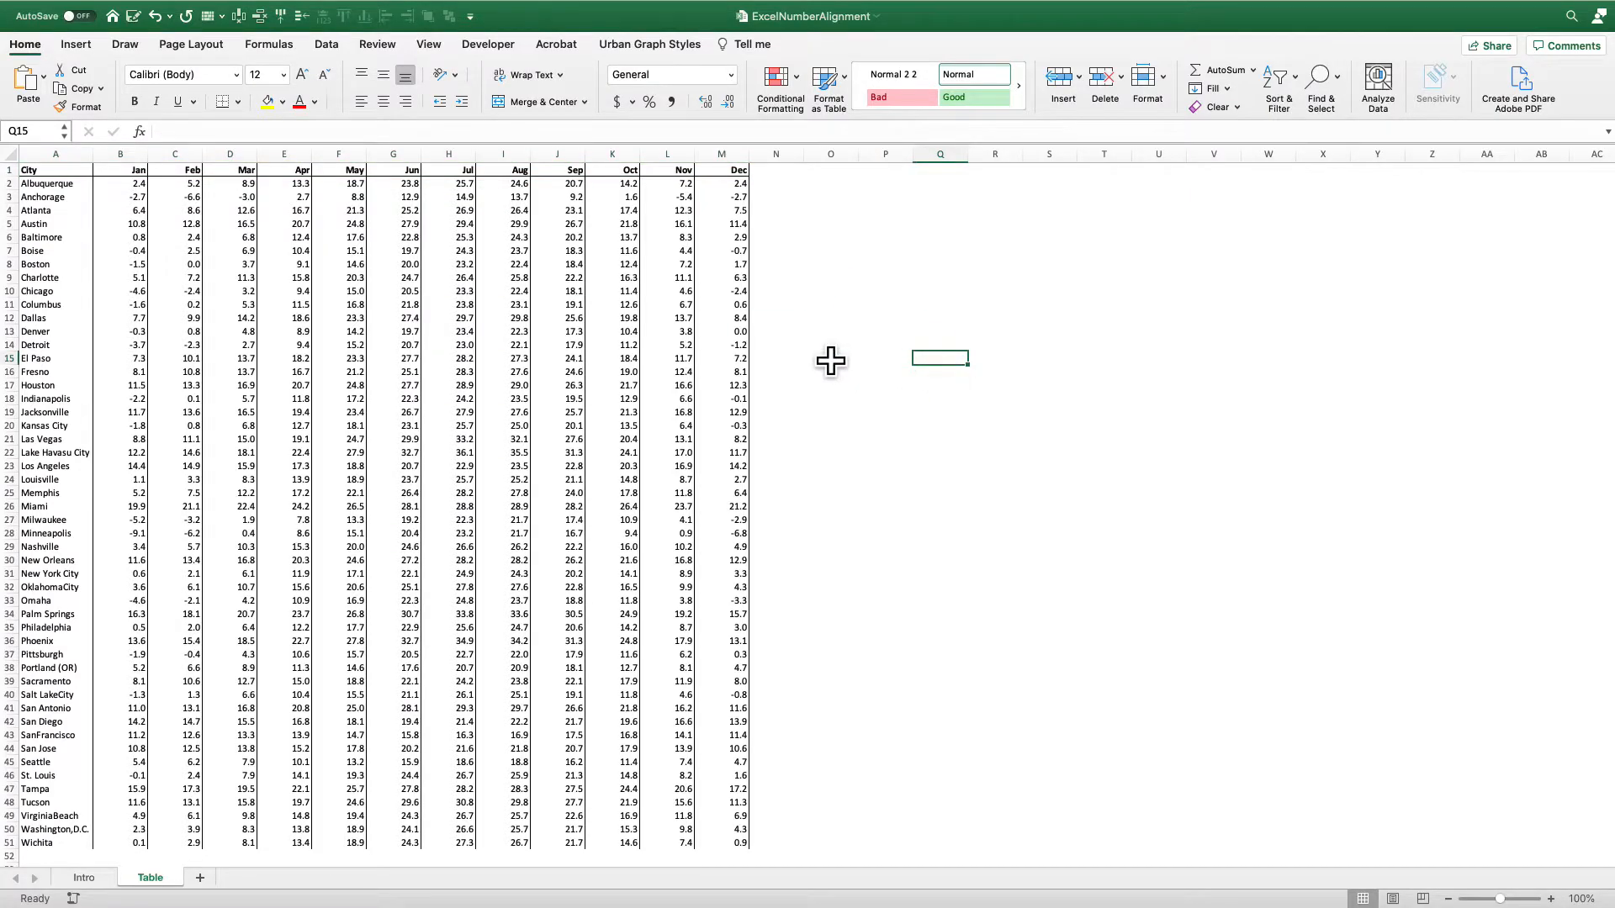
mouse_move(768, 330)
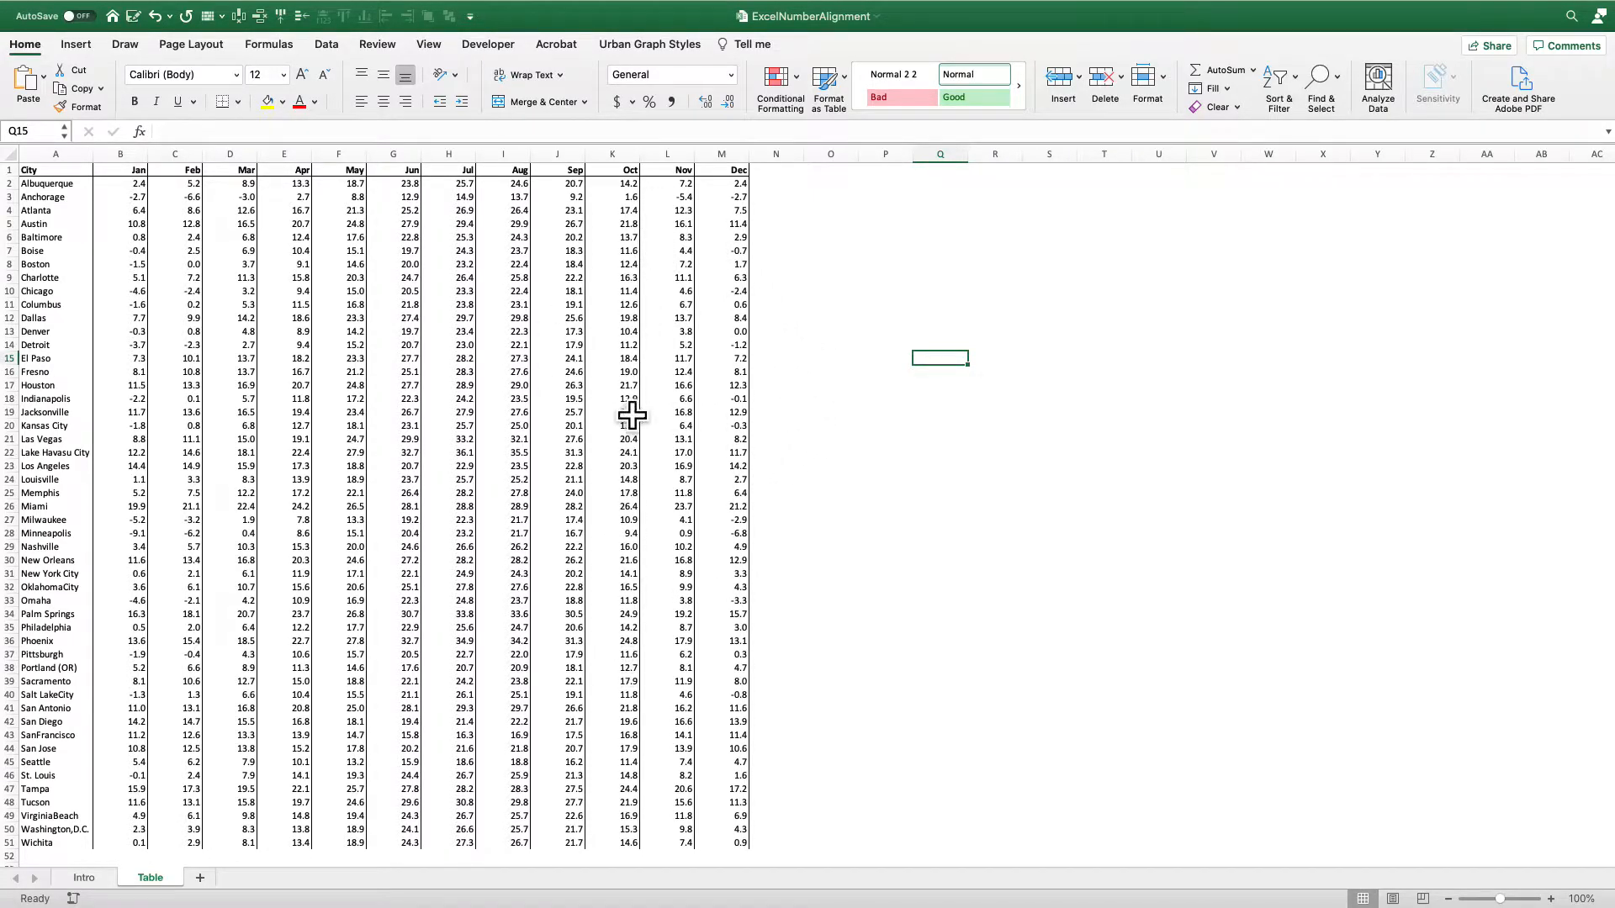
mouse_move(654, 360)
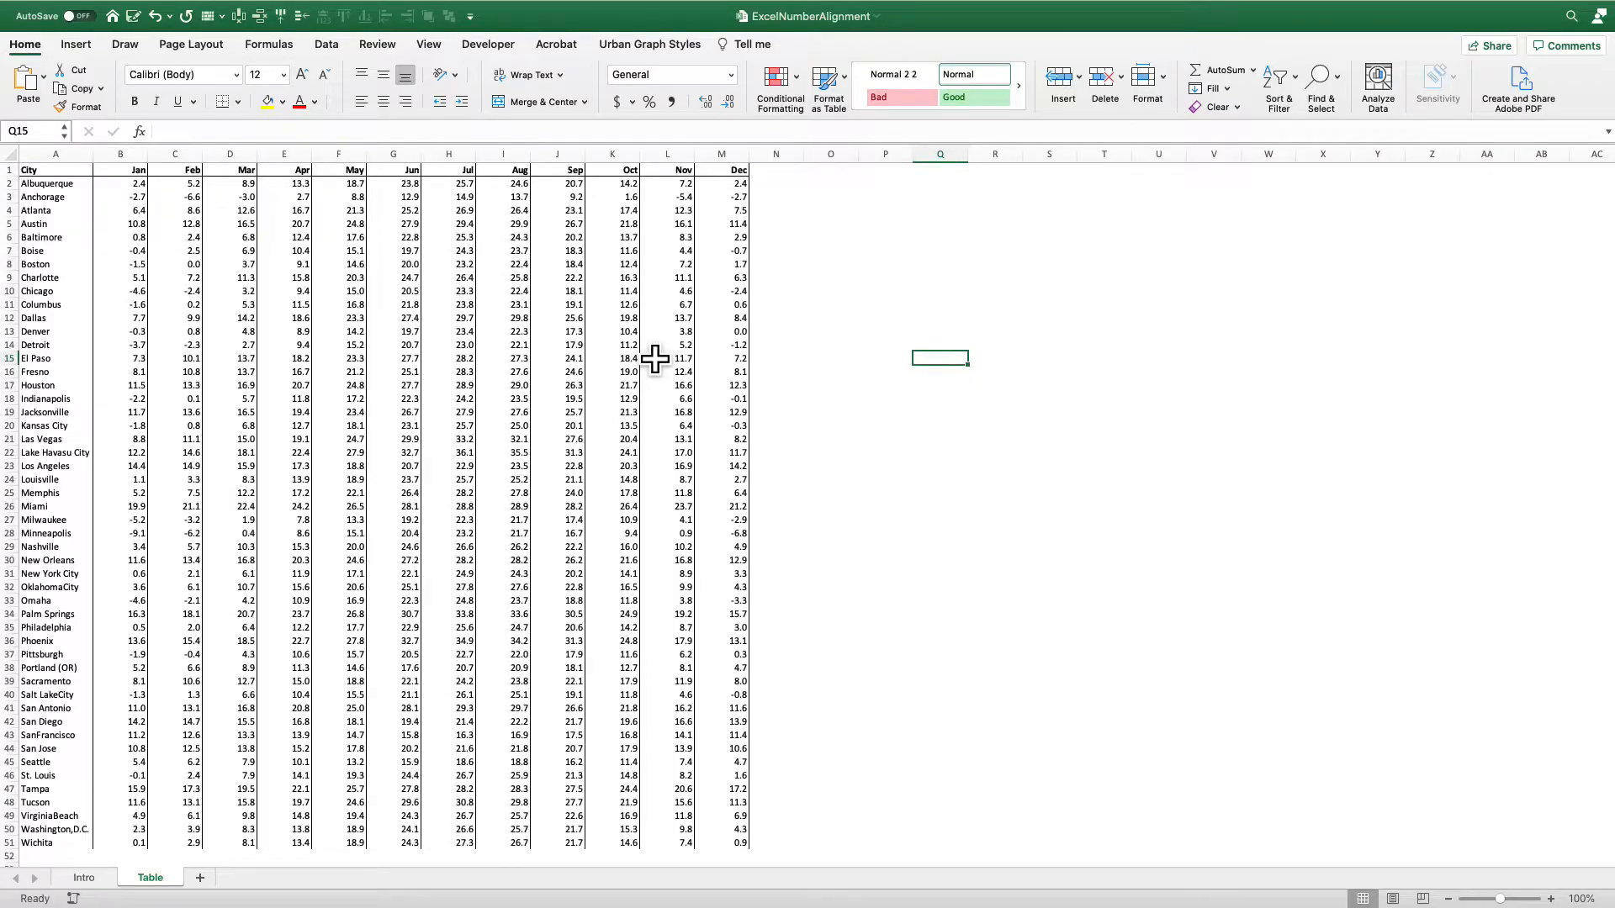
Centre B1:M51, inspect a few April values, then return the range to right alignment.
click(137, 183)
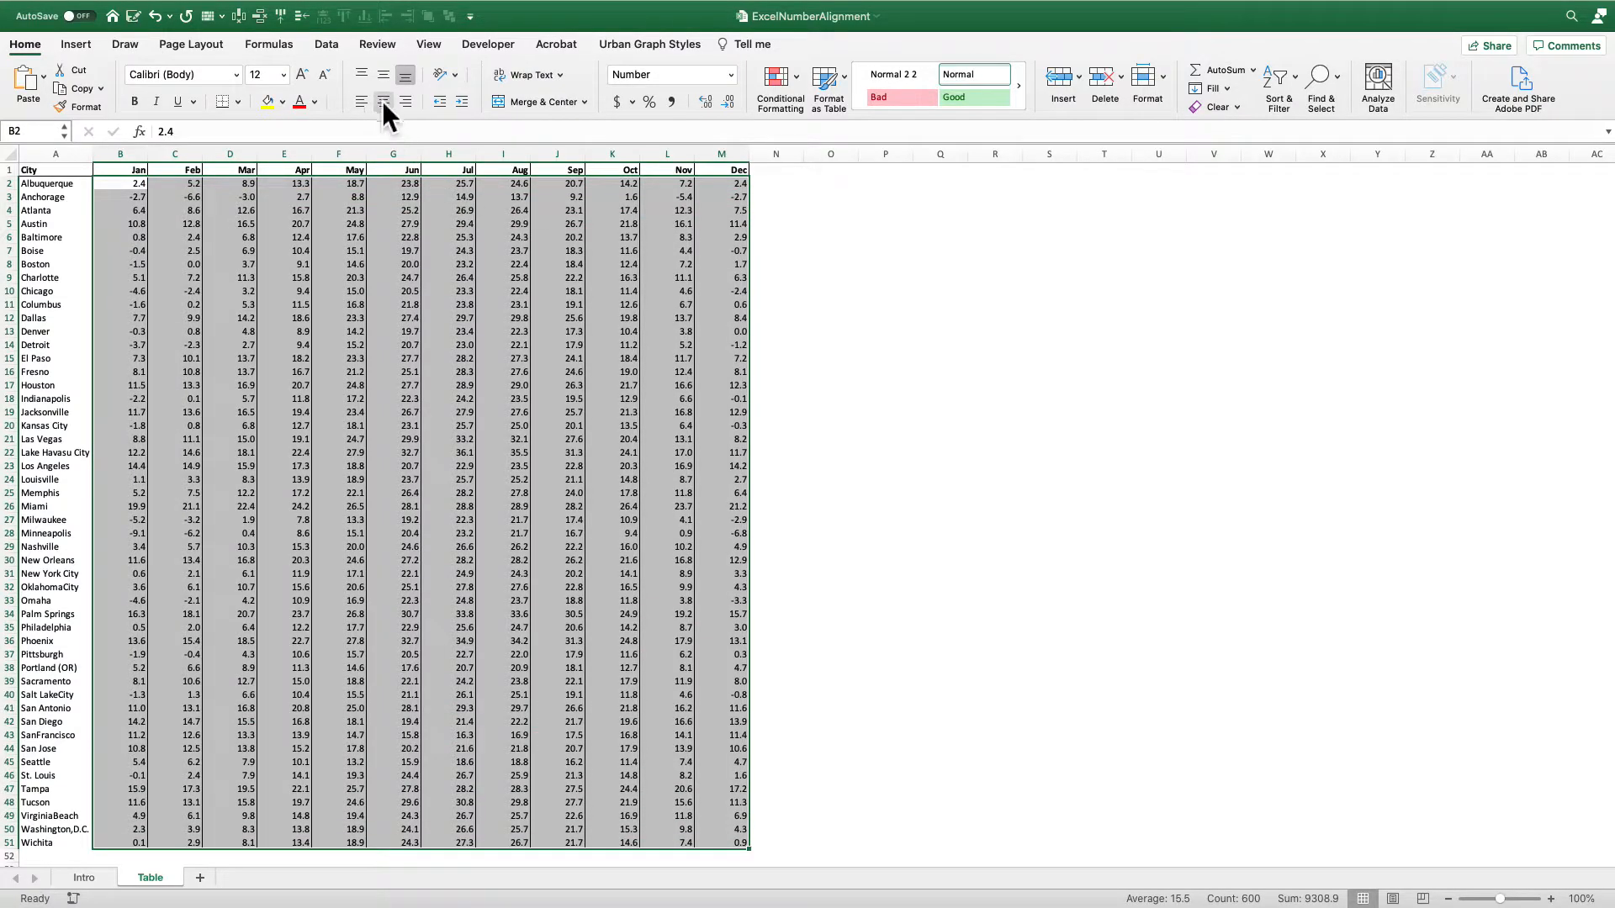
mouse_move(382, 102)
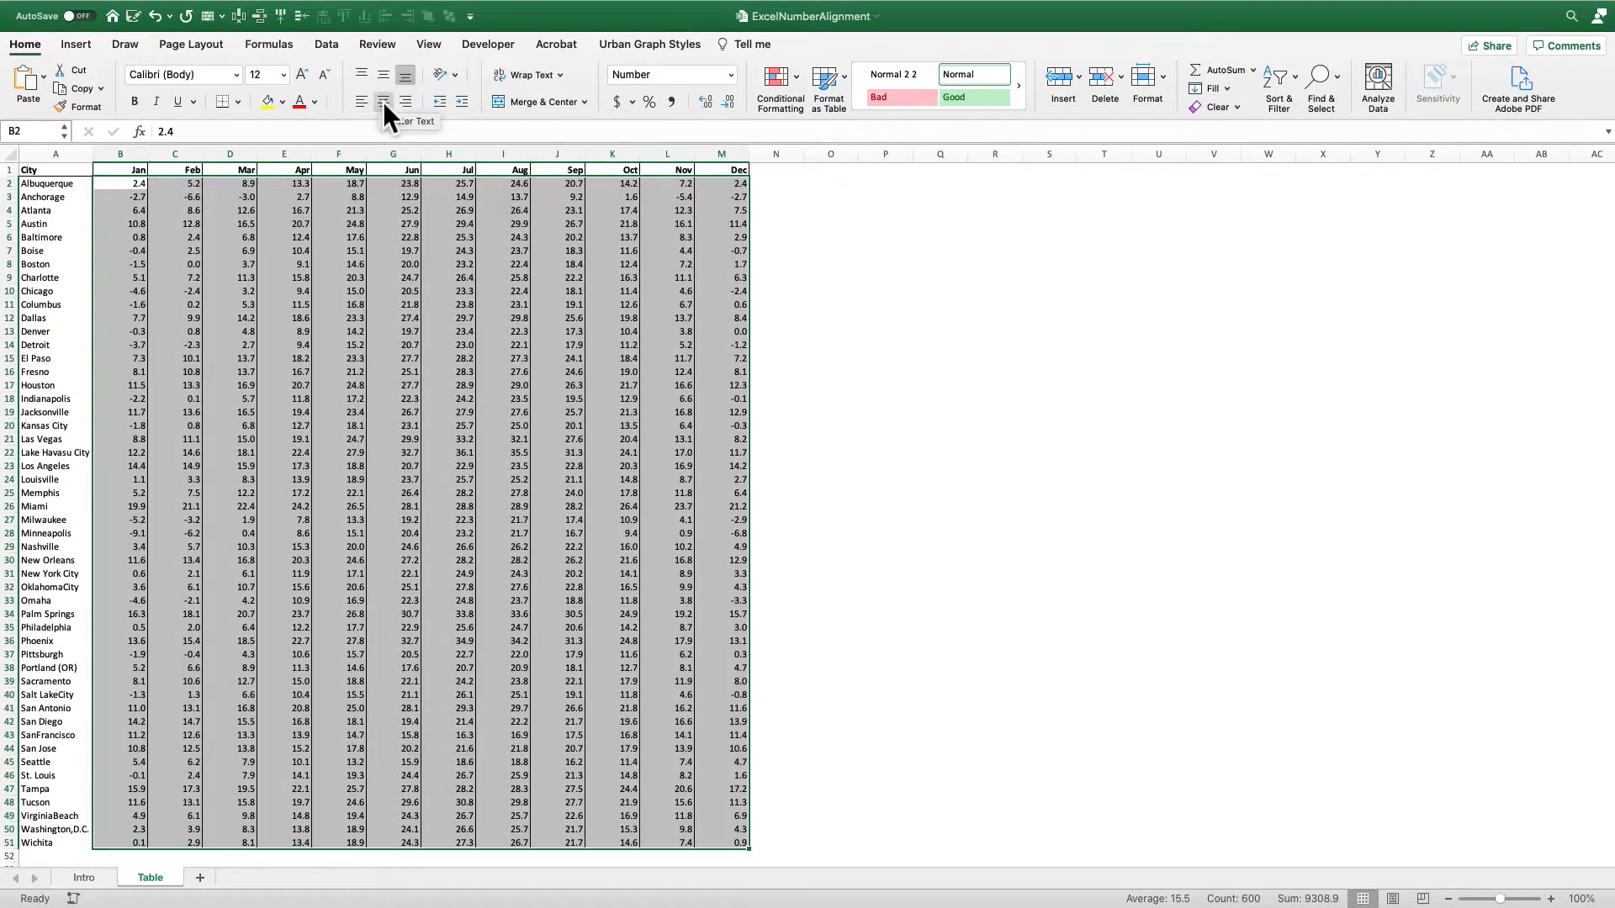
click(383, 102)
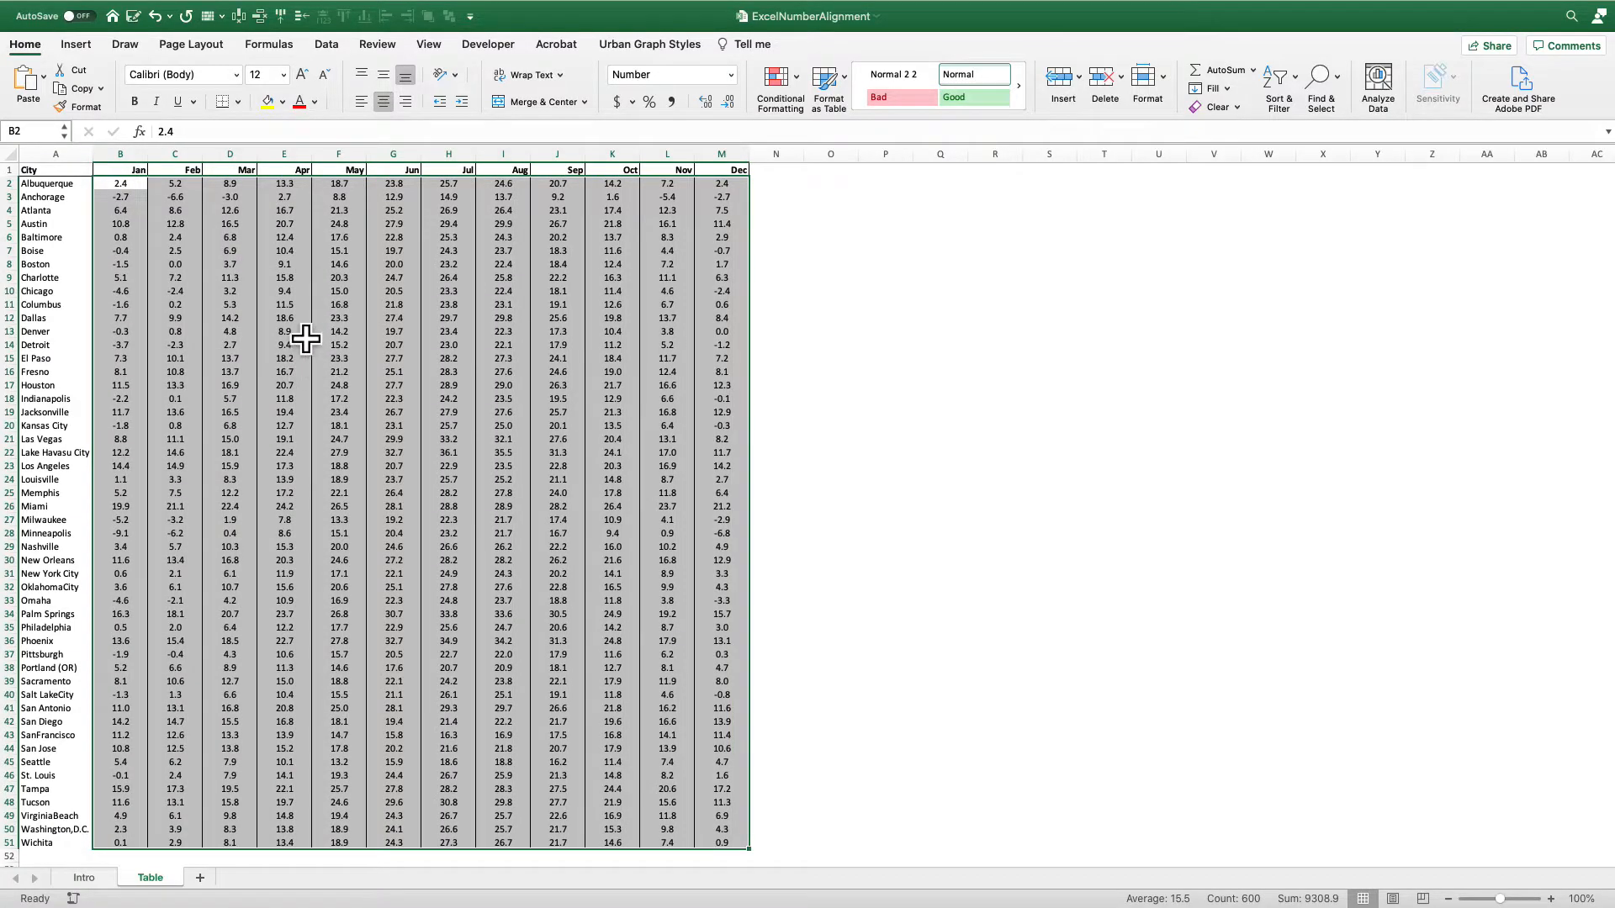
drag(284, 305, 284, 359)
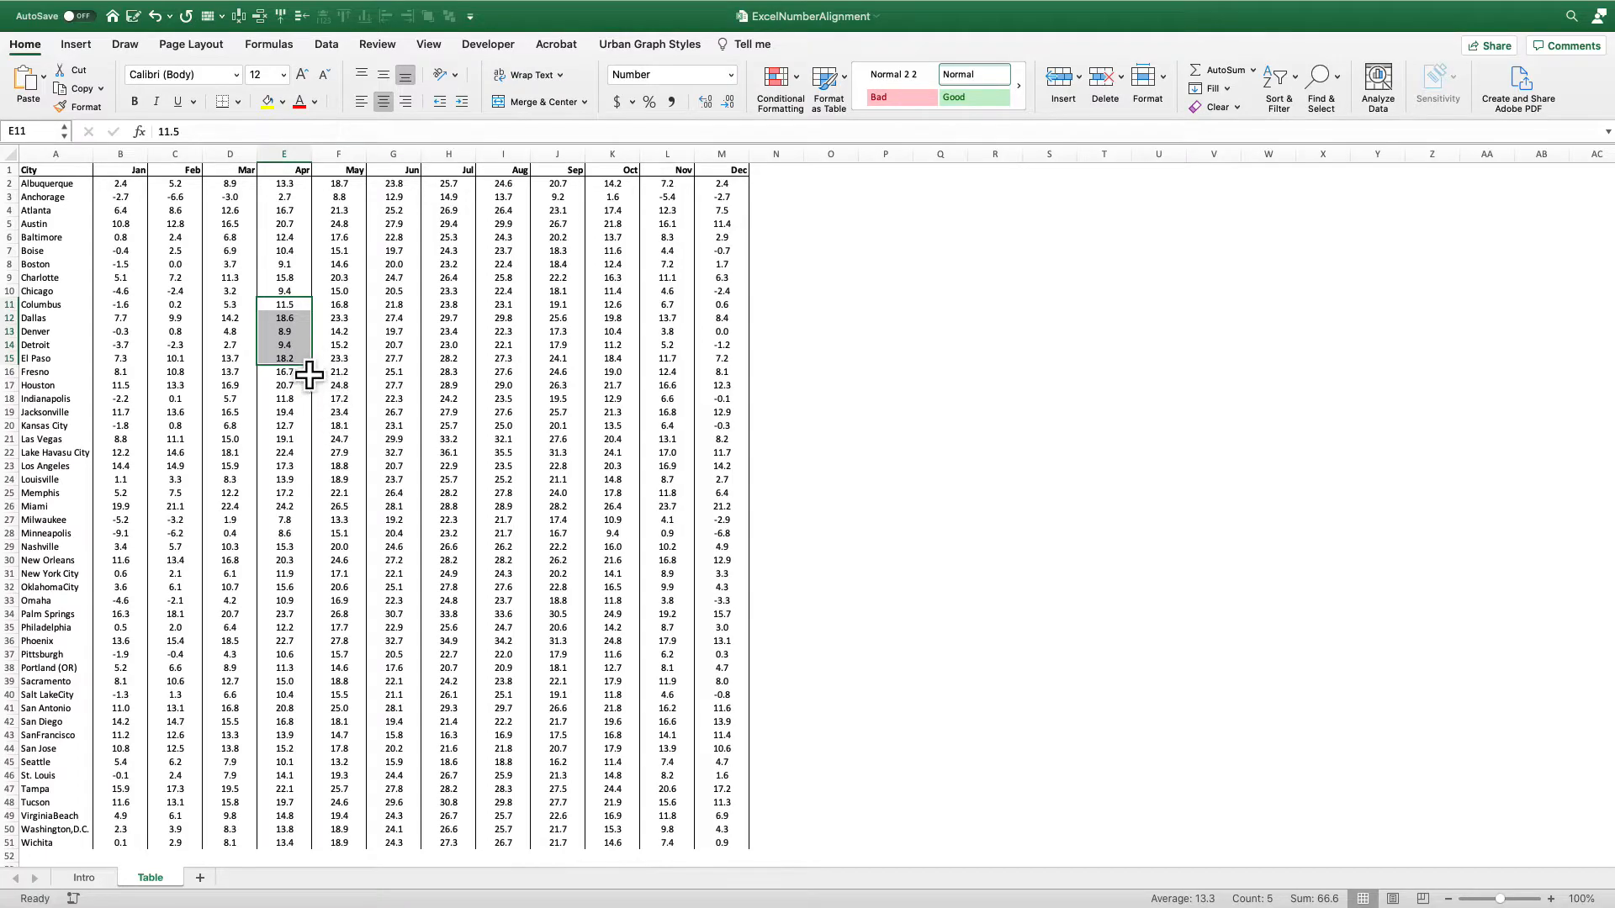
mouse_move(458, 481)
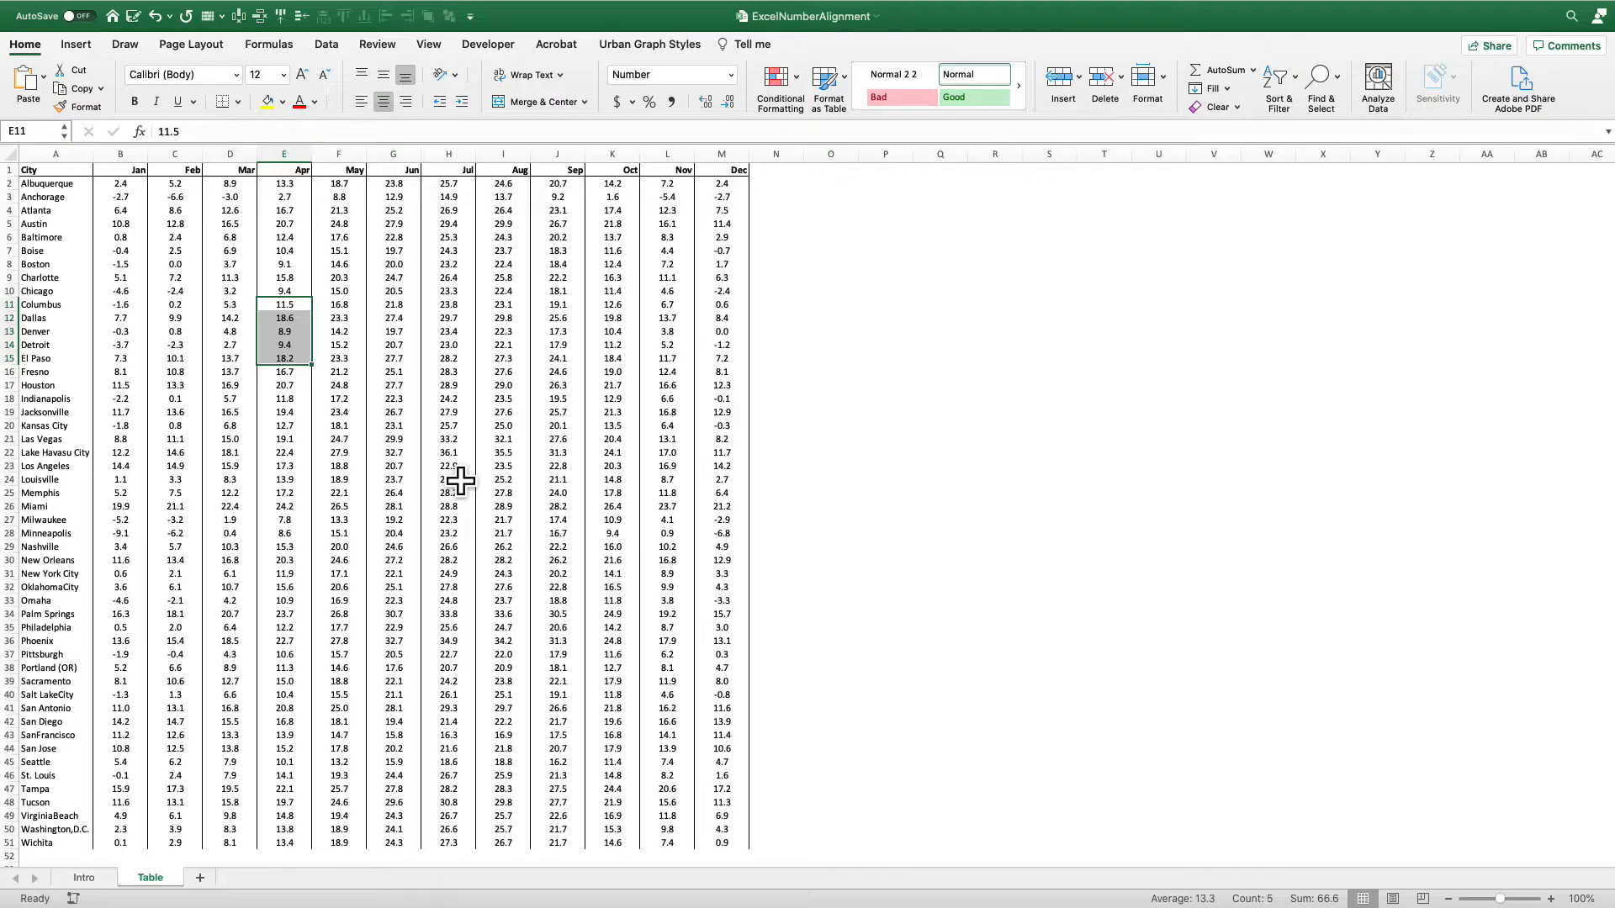
mouse_move(154, 195)
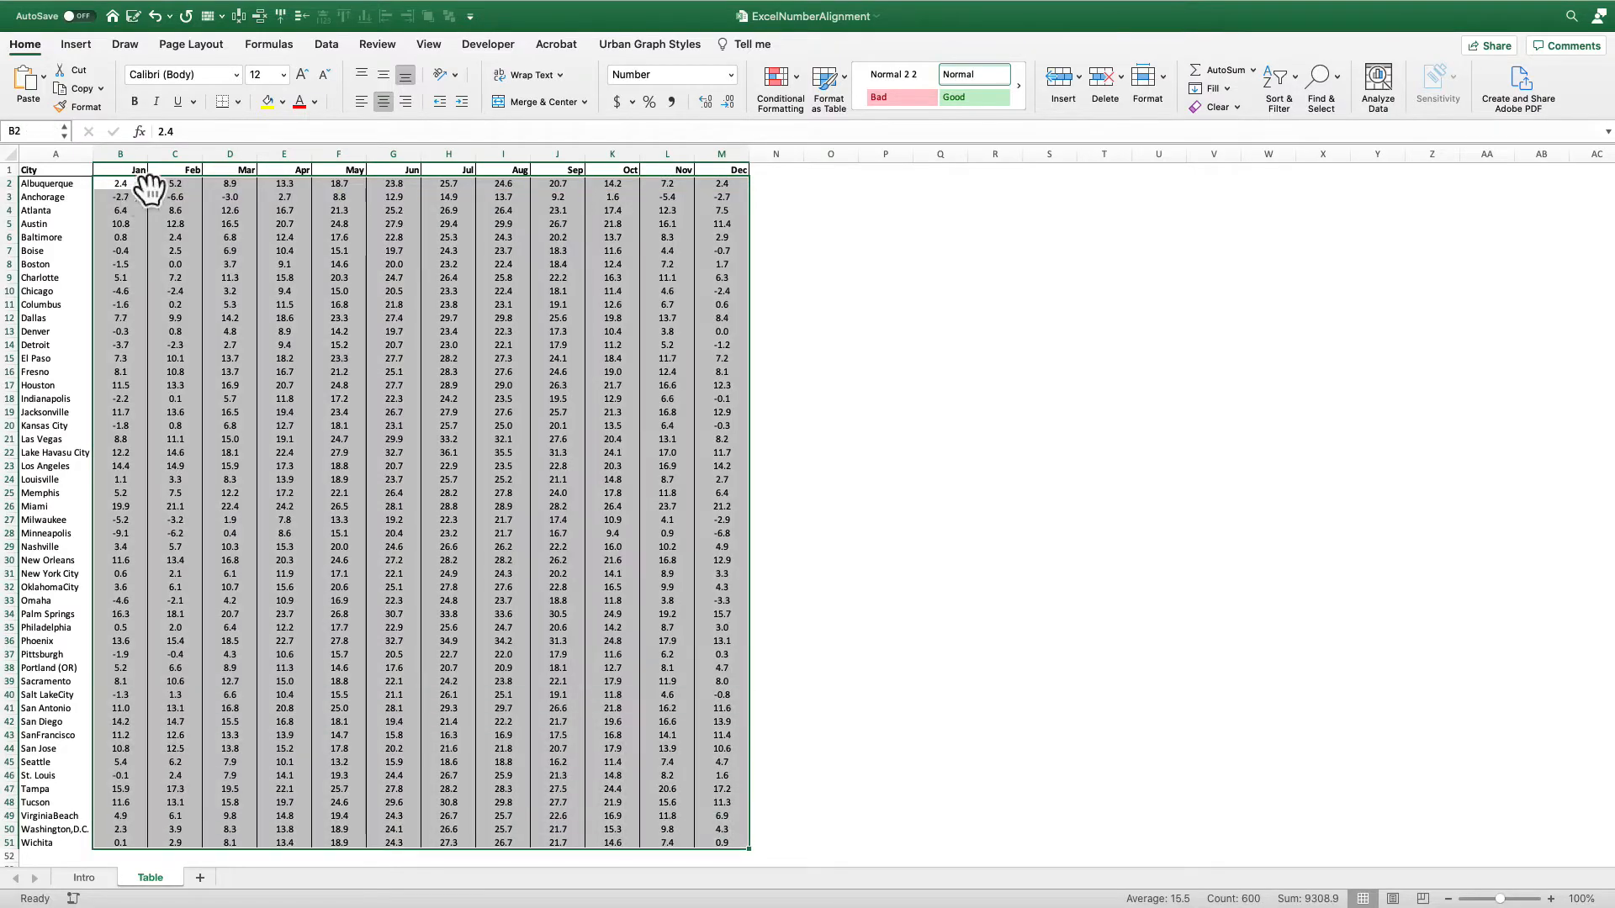
click(406, 101)
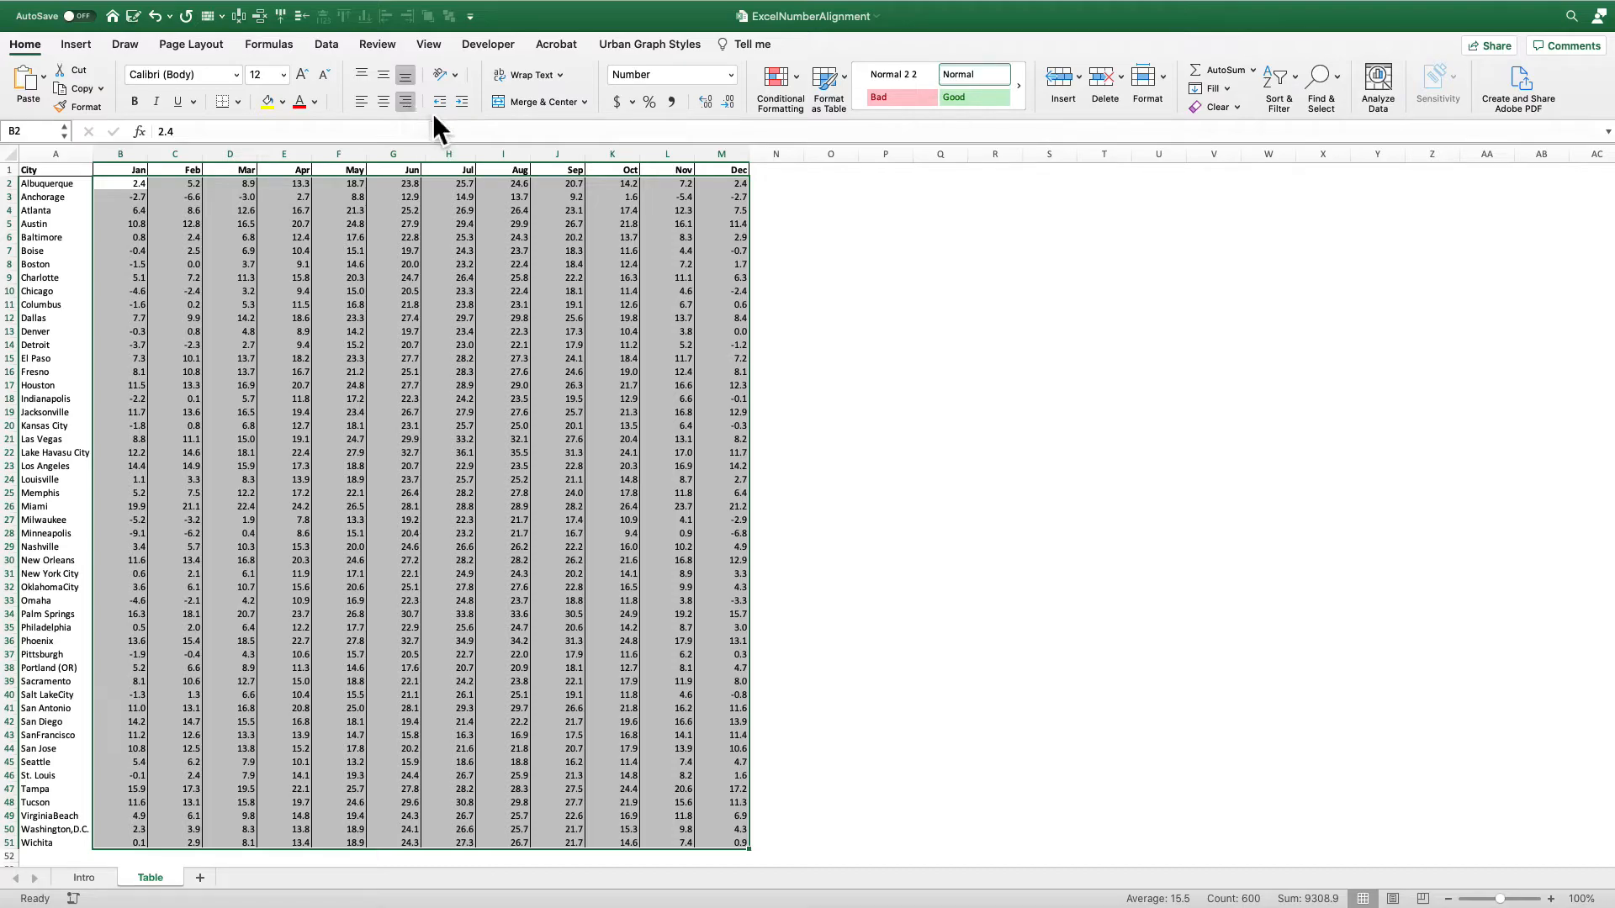
mouse_move(461, 101)
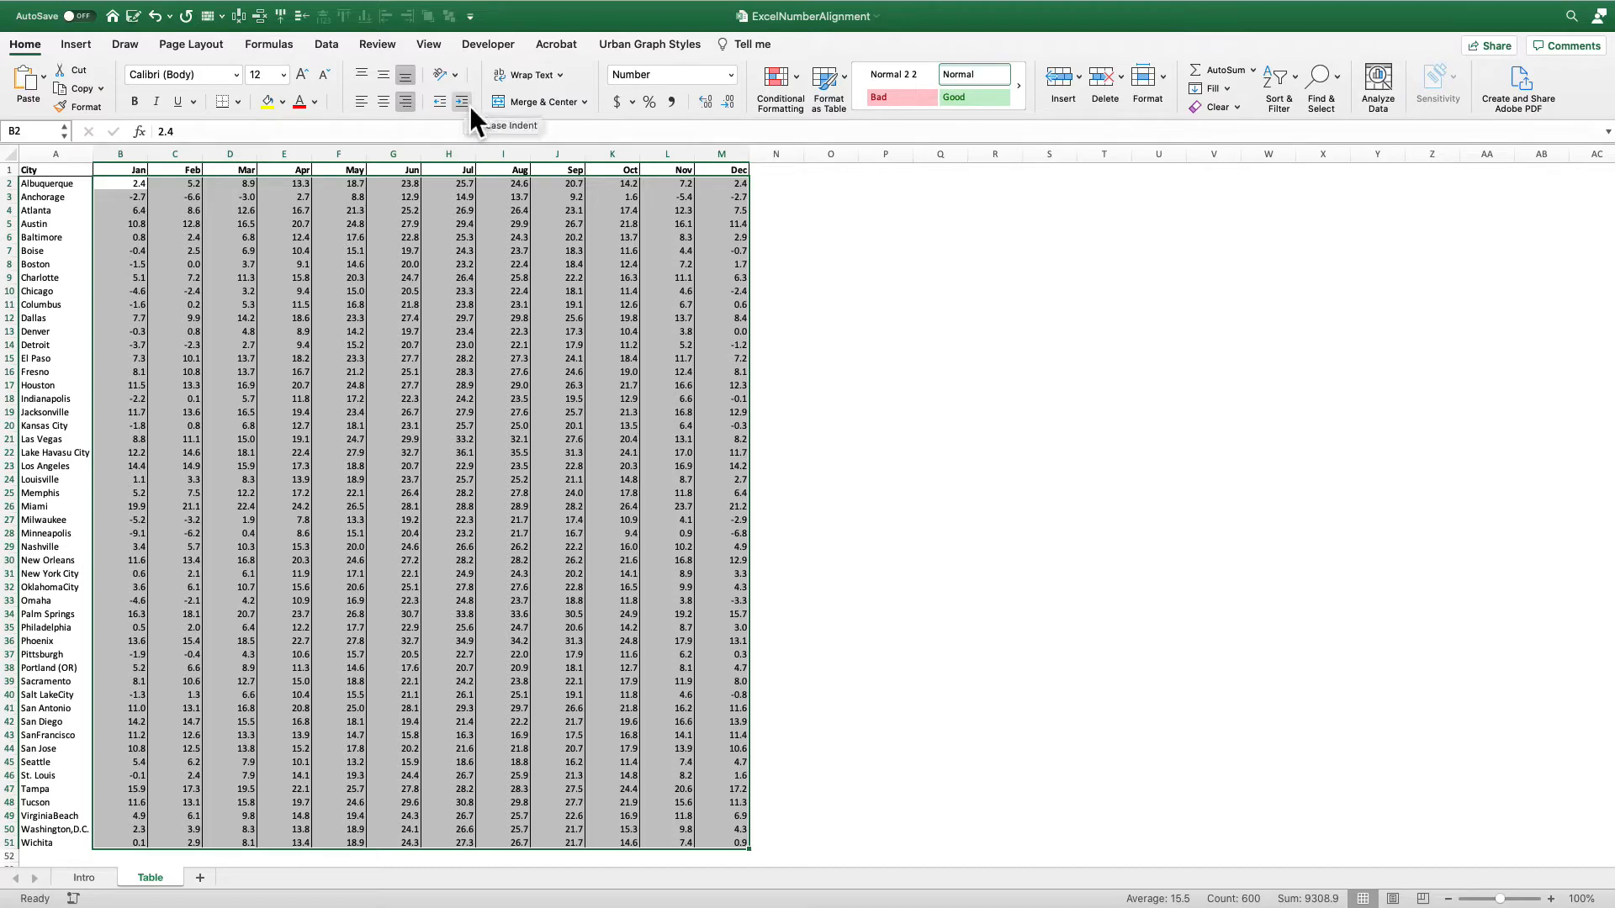
Increase the indent on B1:M51 so right-aligned numbers sit toward the cell centres.
click(433, 101)
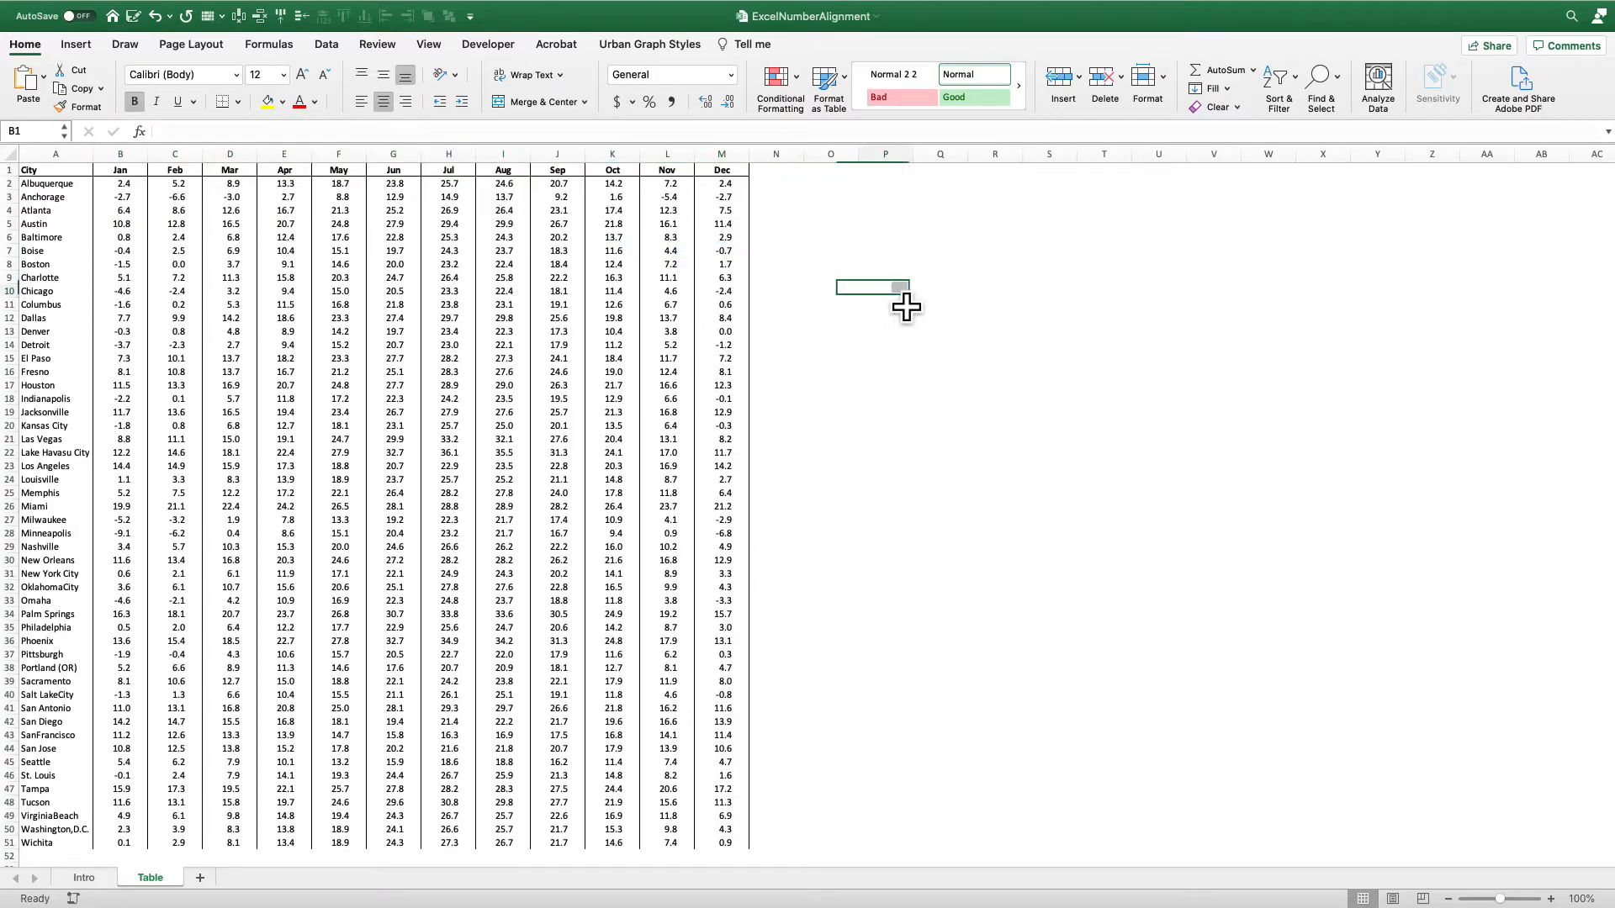
click(883, 291)
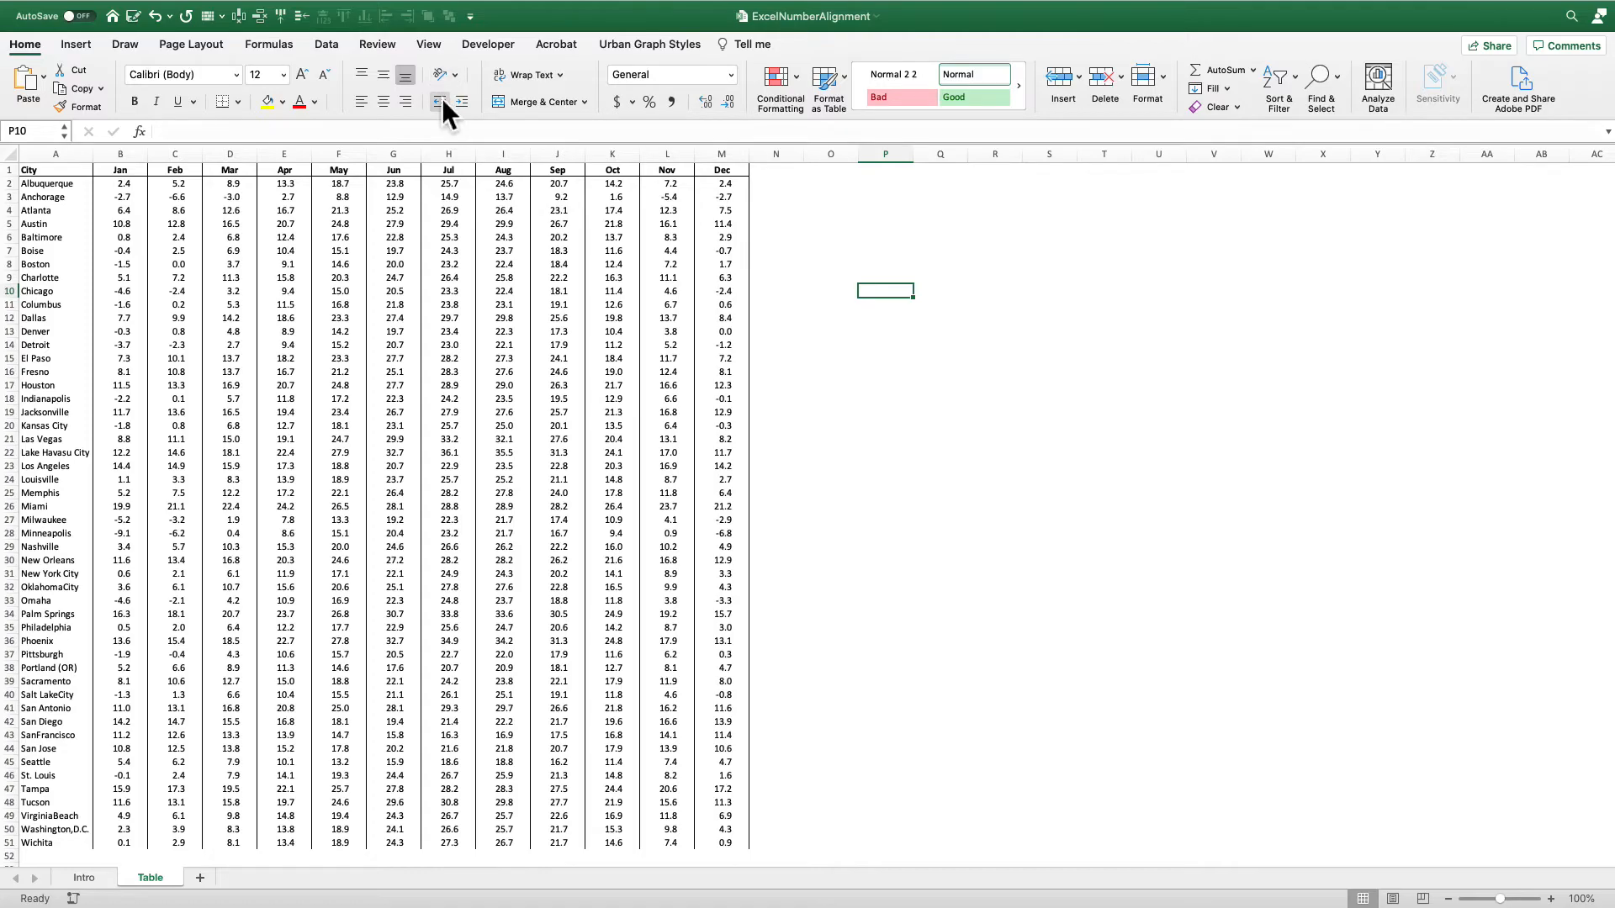
mouse_move(435, 103)
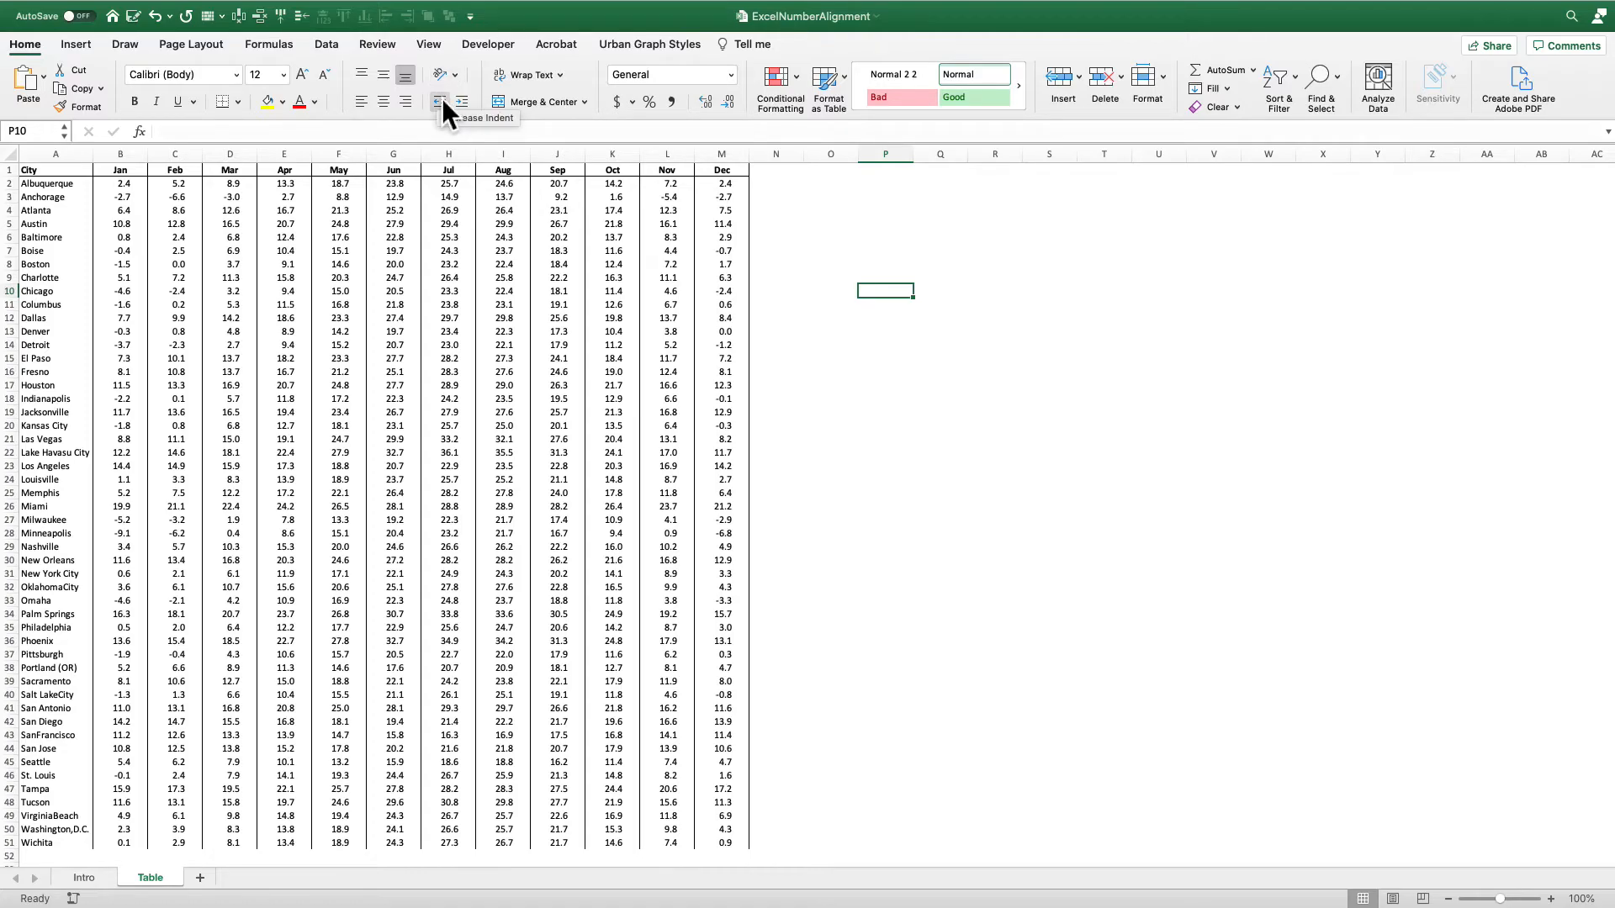